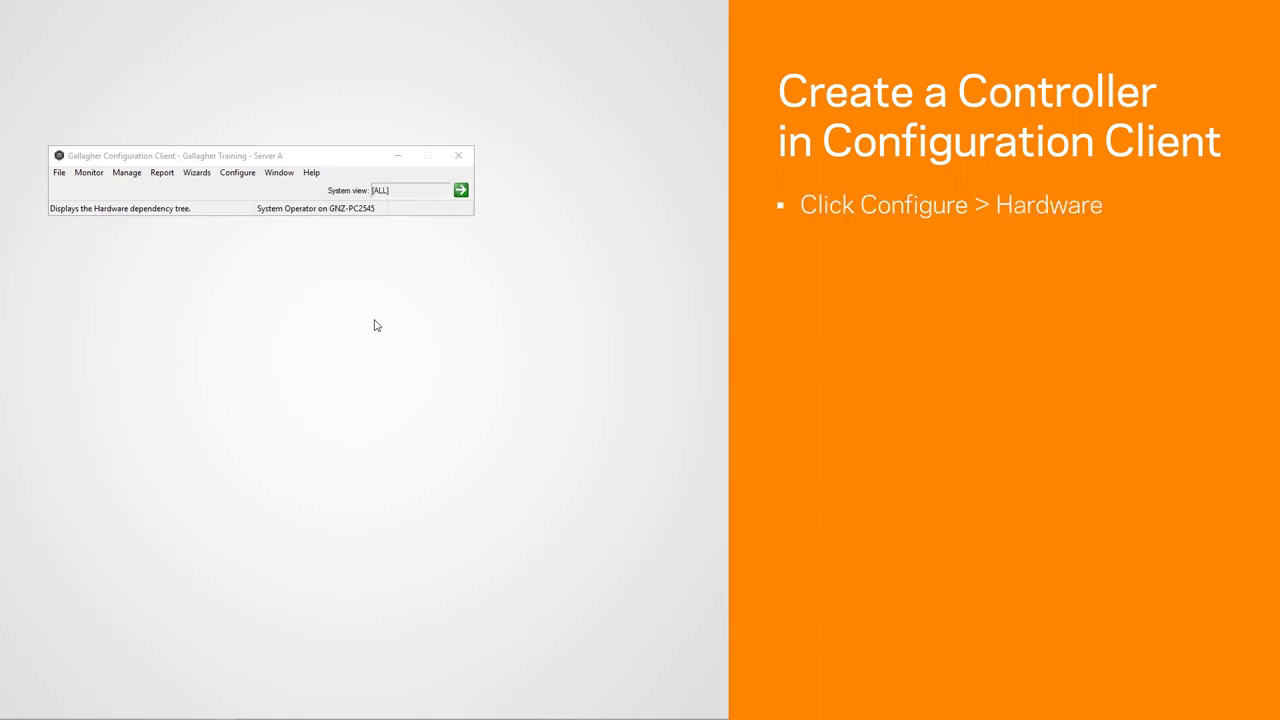
- Open the Hardware tree to begin adding a Controller 6000
left_click(238, 172)
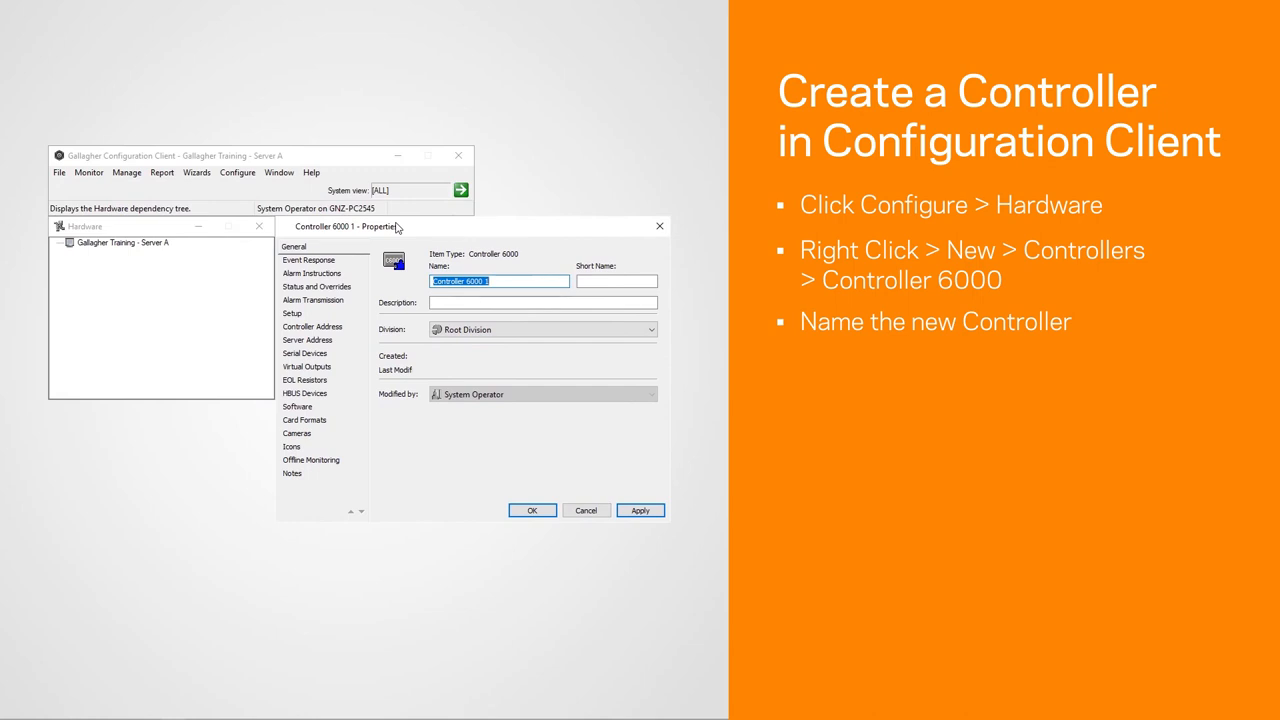
- Enter 'Training Controller' as the new controller's name
type("1")
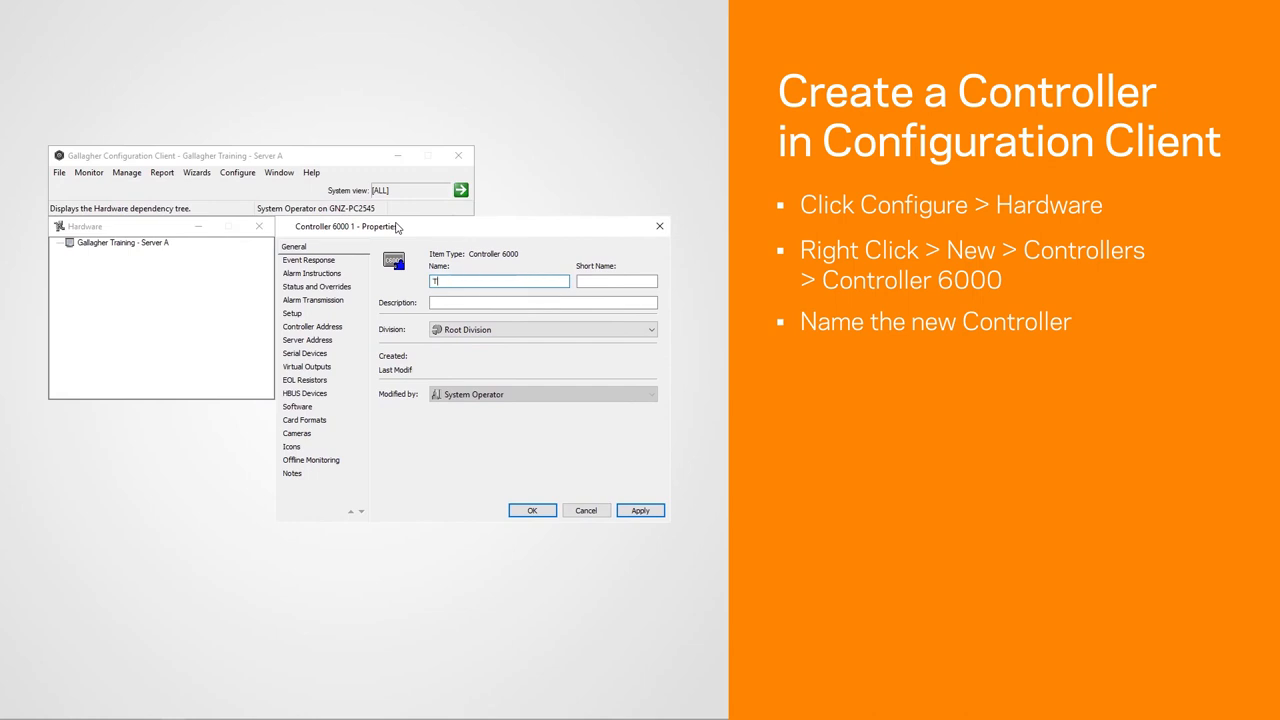
type("Training Controller")
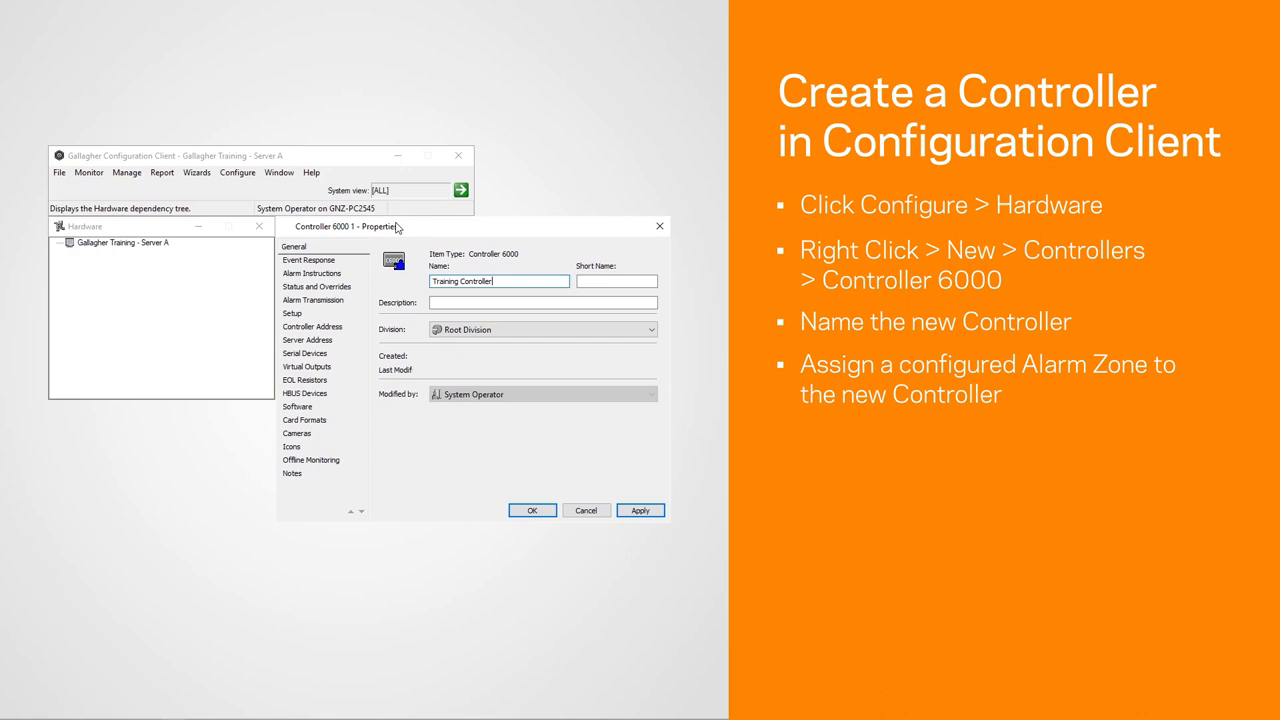
- On Event Response, set the all-events alarm zone to Training Controller System Alarms
left_click(308, 260)
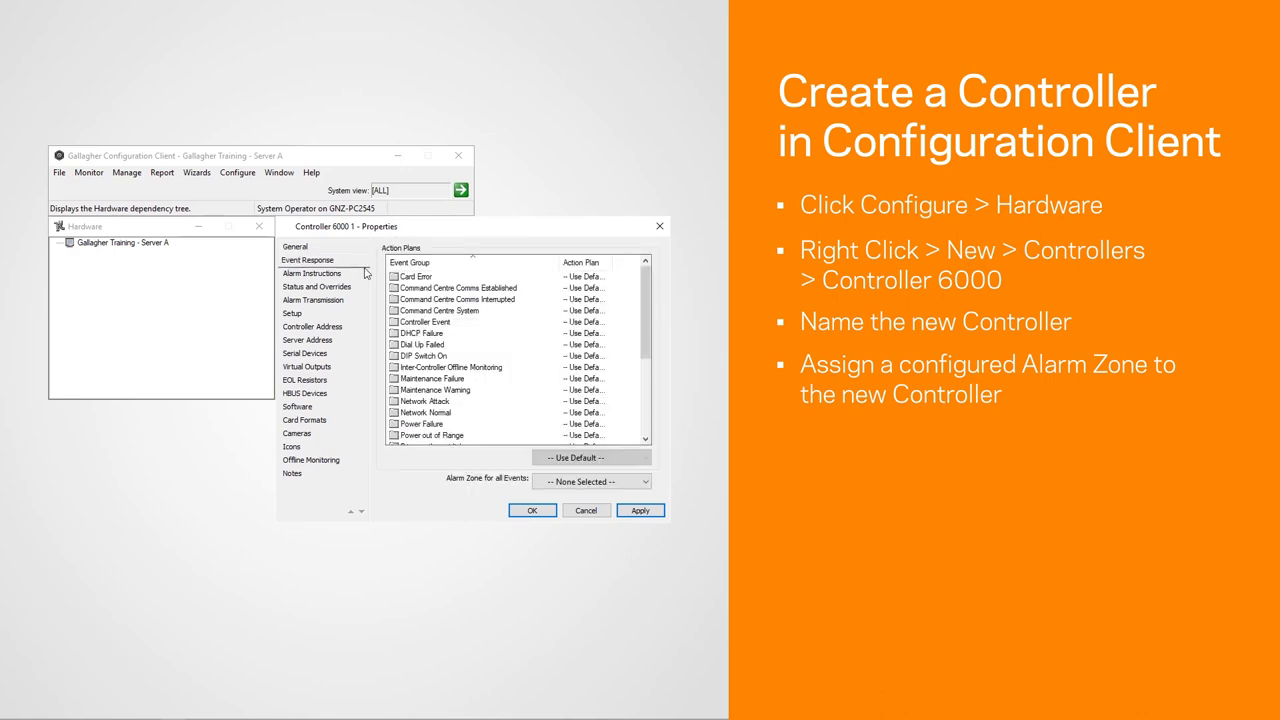
left_click(644, 481)
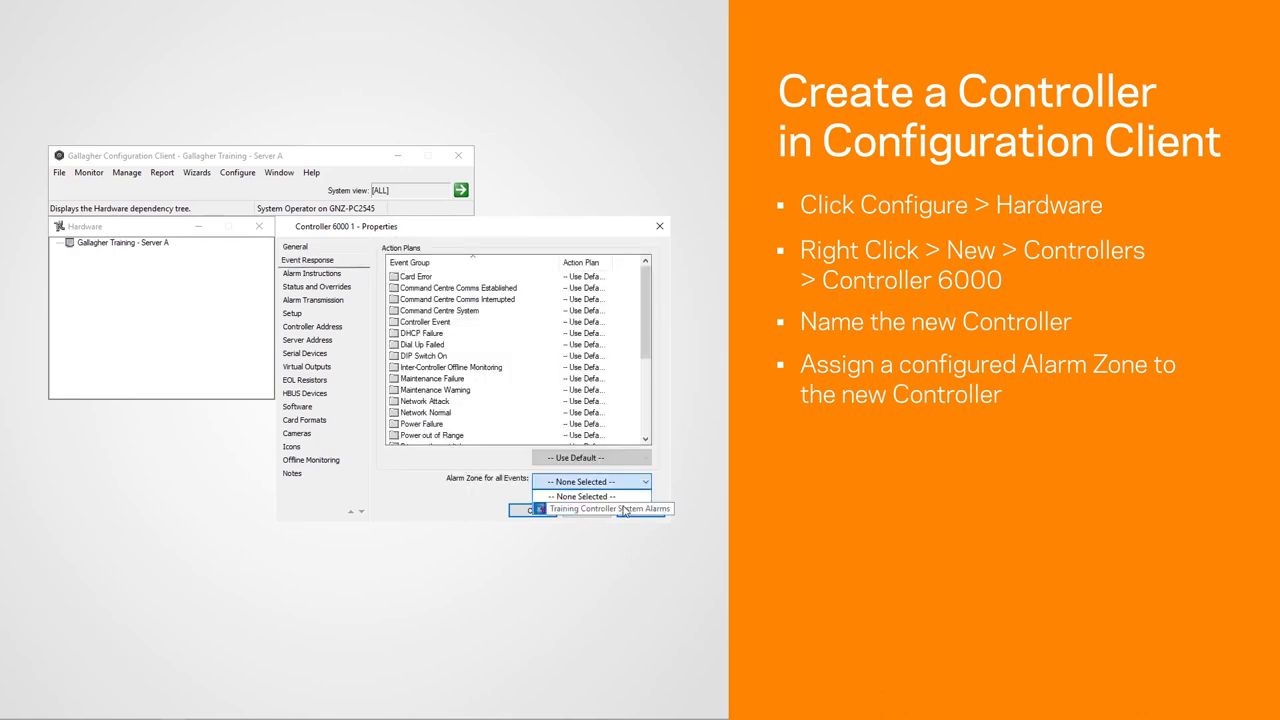
left_click(591, 509)
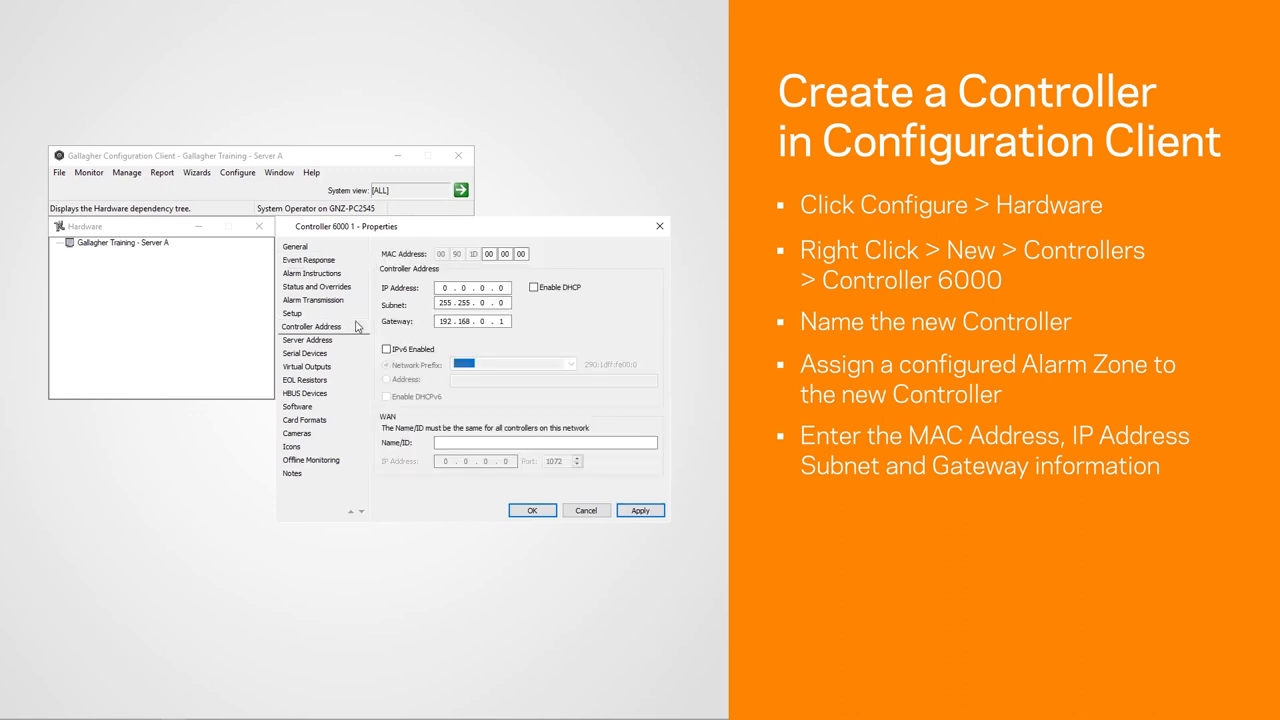
mouse_move(453, 269)
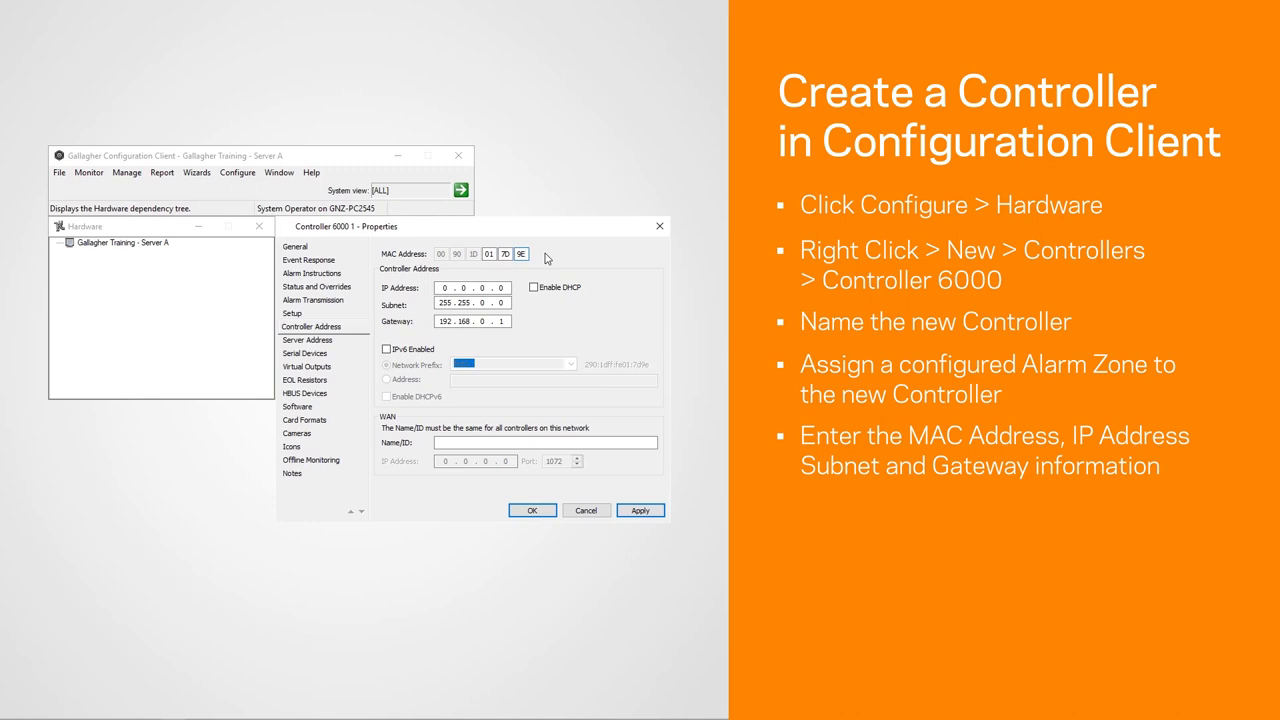
- Enter the MAC address, IP 192.168.0.100 and subnet 255.255.255.0 for the controller
type("192 . 168")
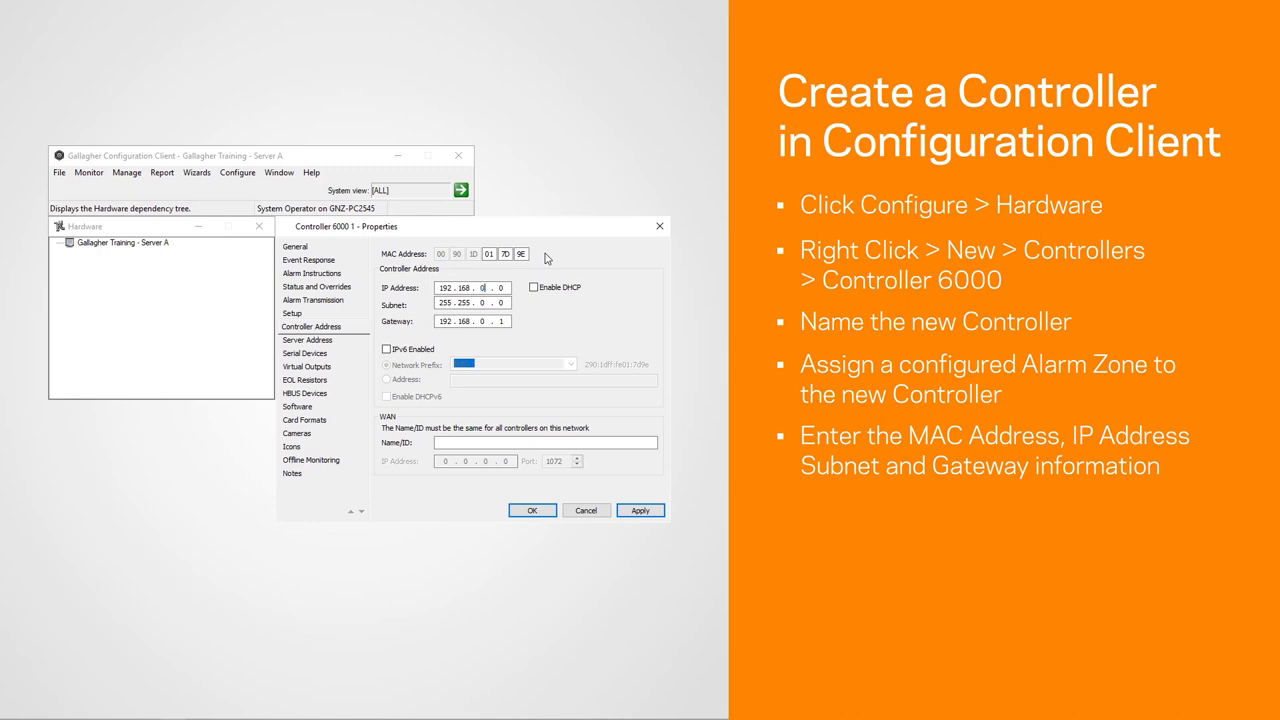
type("100")
left_click(472, 302)
type("255 . ")
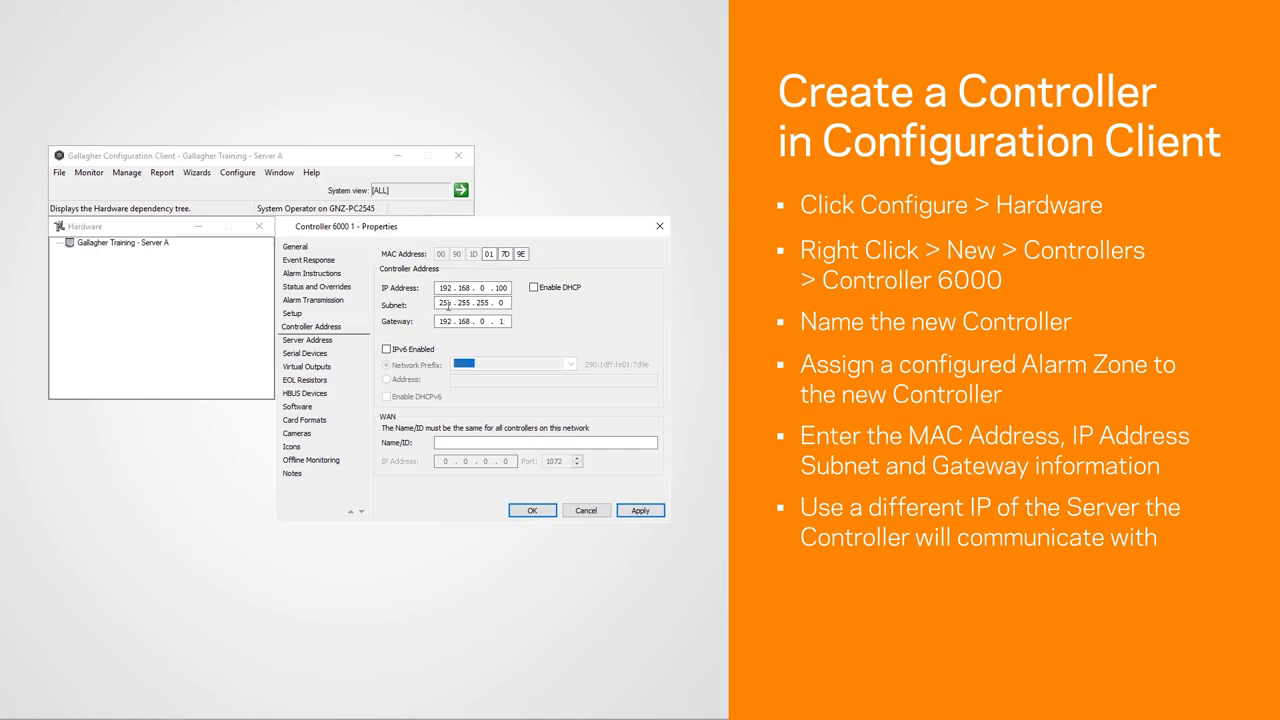
left_click(306, 339)
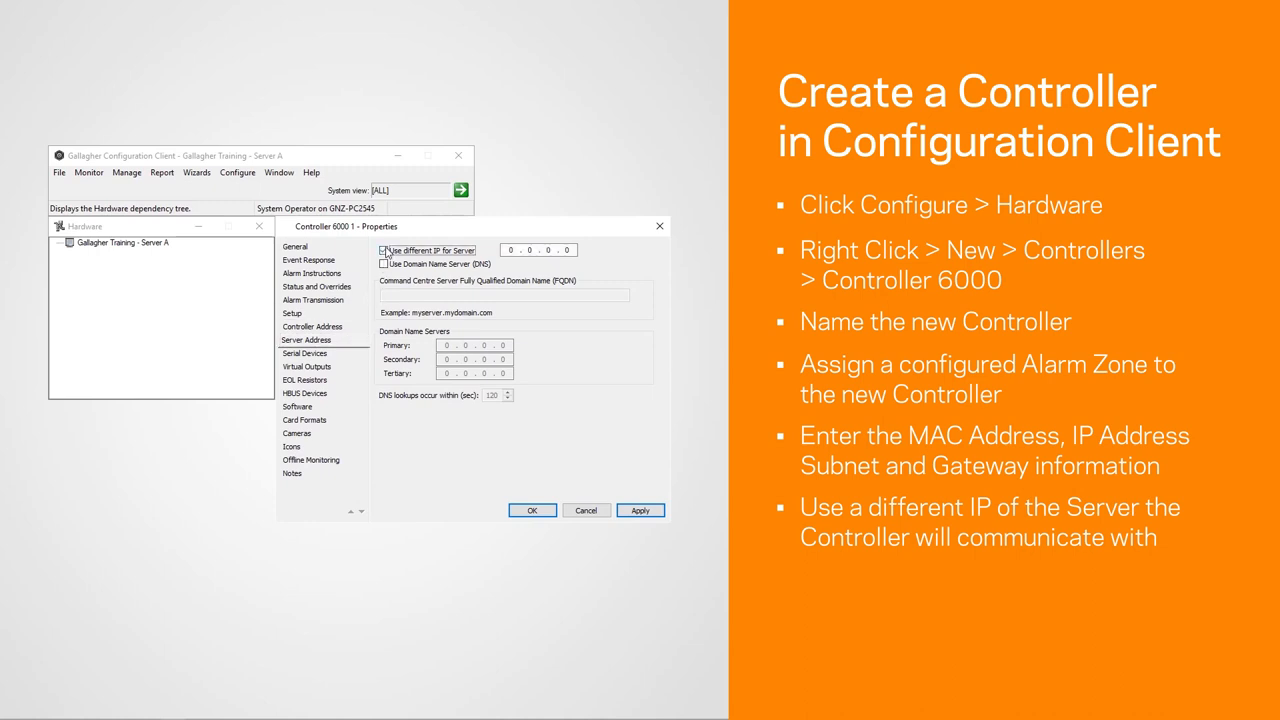
- Enable Use different IP for Server and type the server's 192.168 IP address
left_click(384, 250)
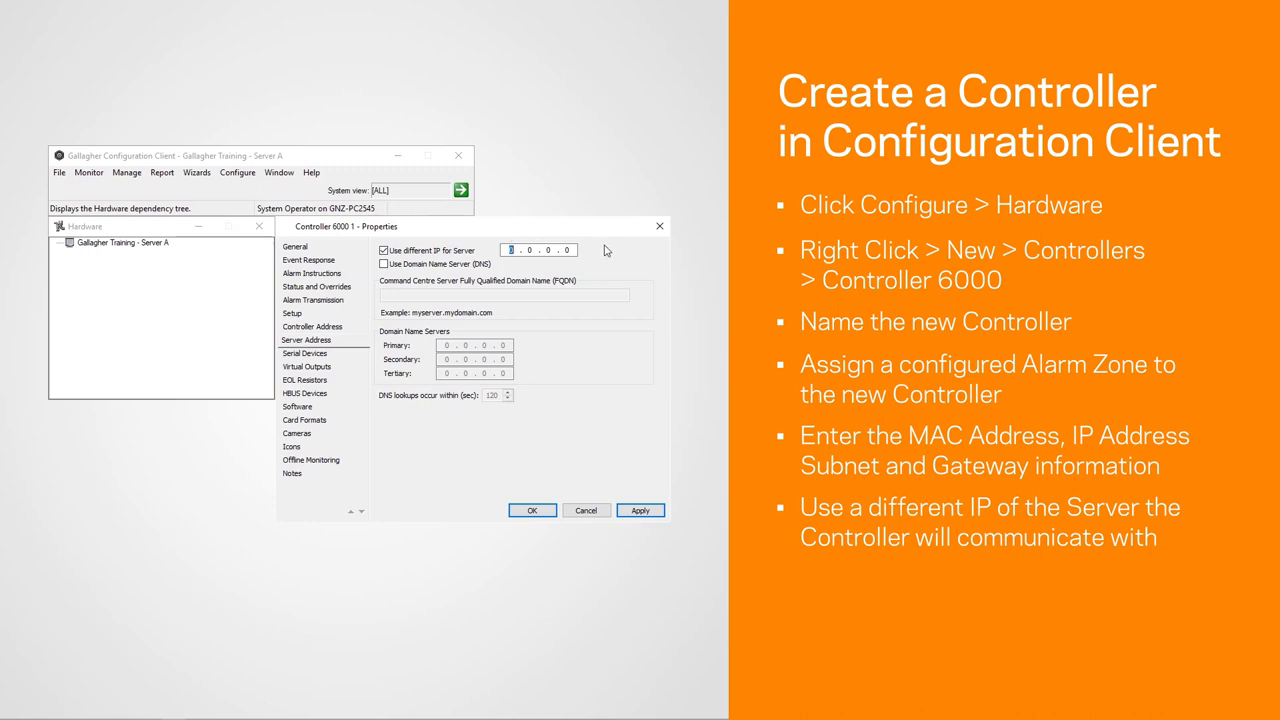
type("192")
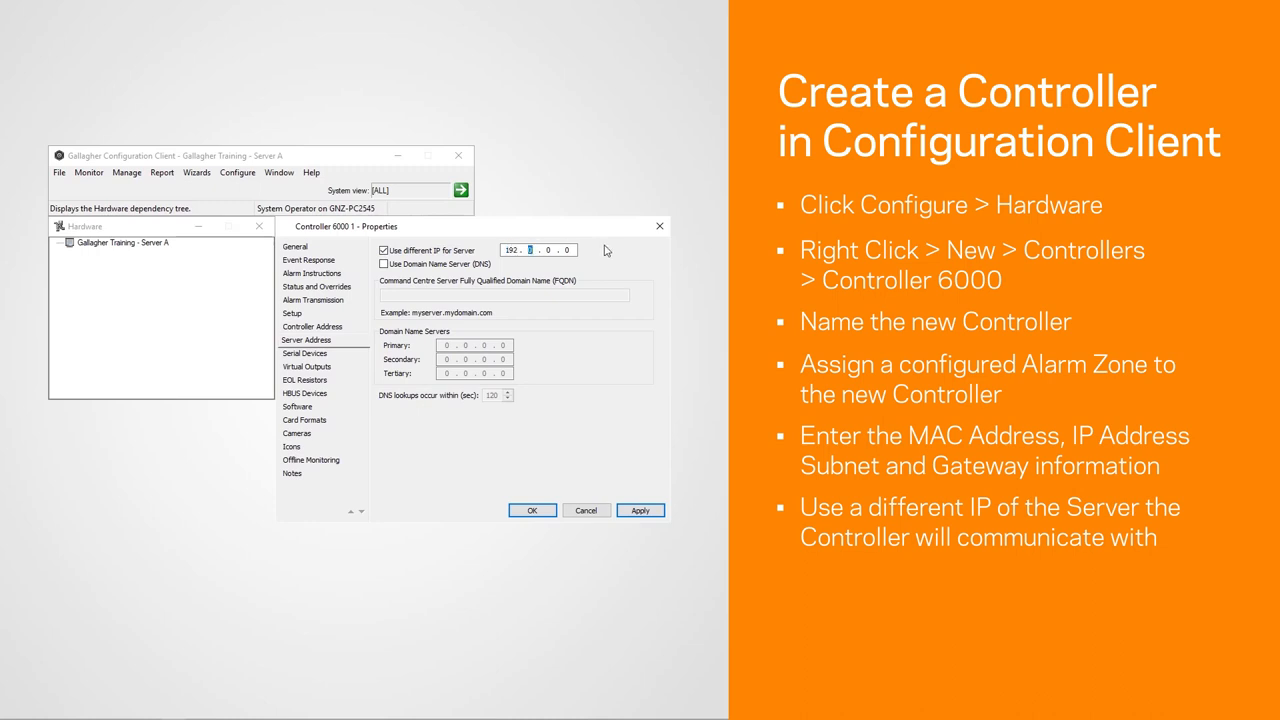
type("168")
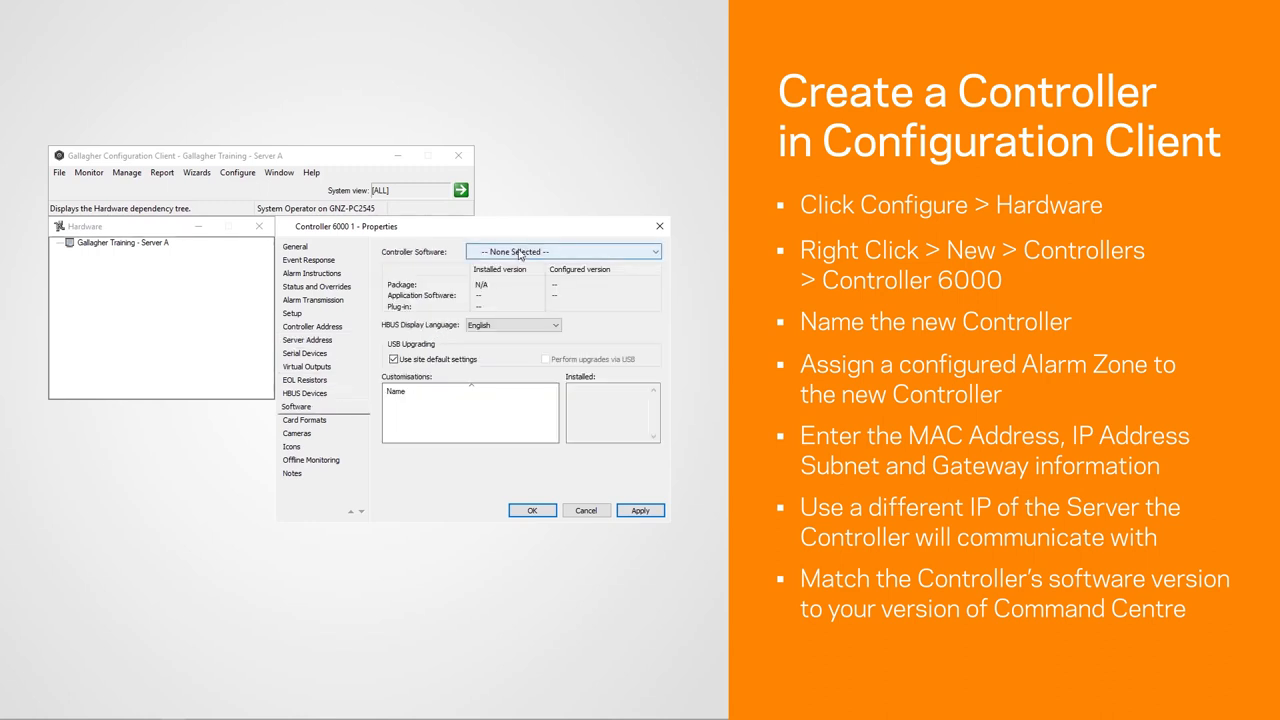
- Select controller software vCR8.20.191112c, then accept the warning to save
left_click(562, 251)
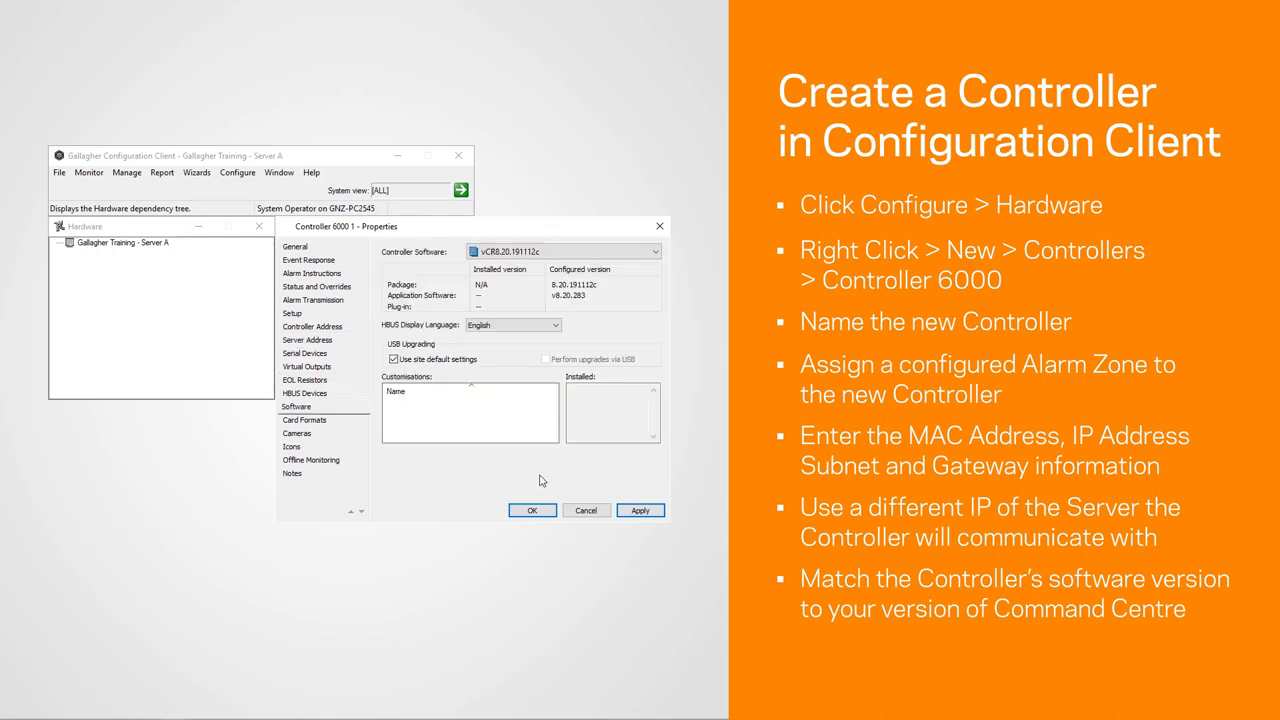
left_click(532, 510)
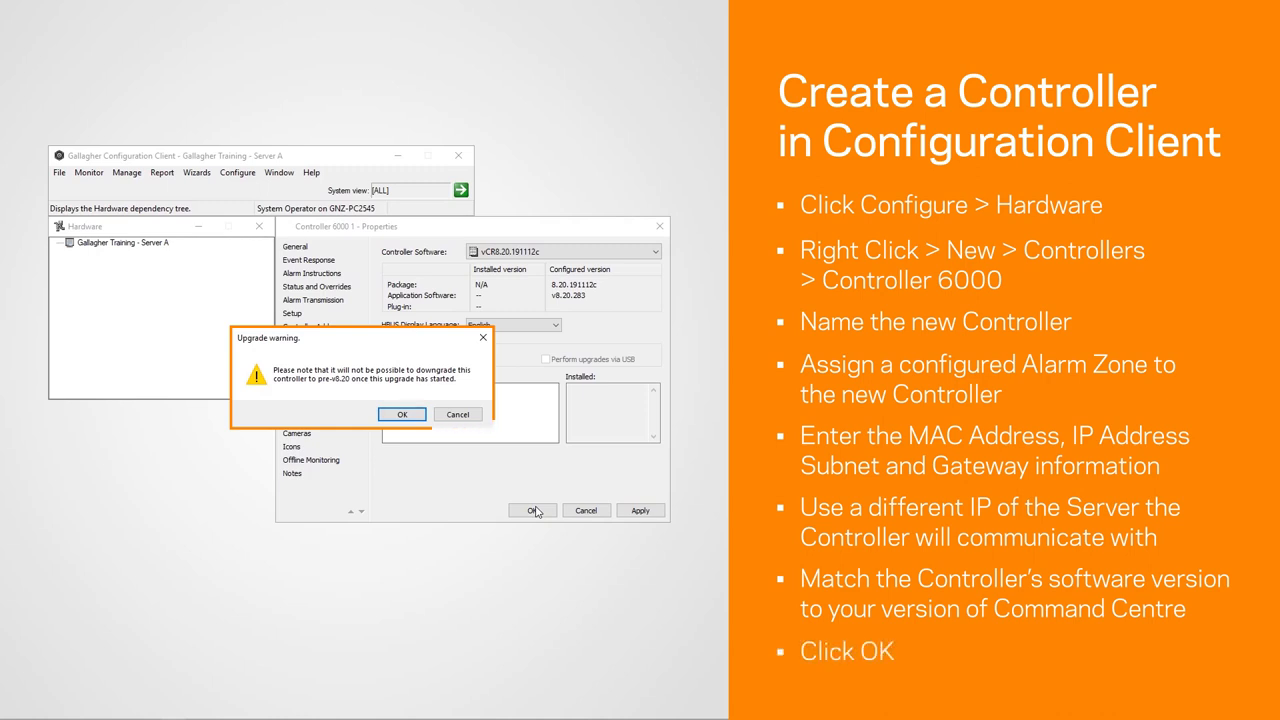
left_click(401, 414)
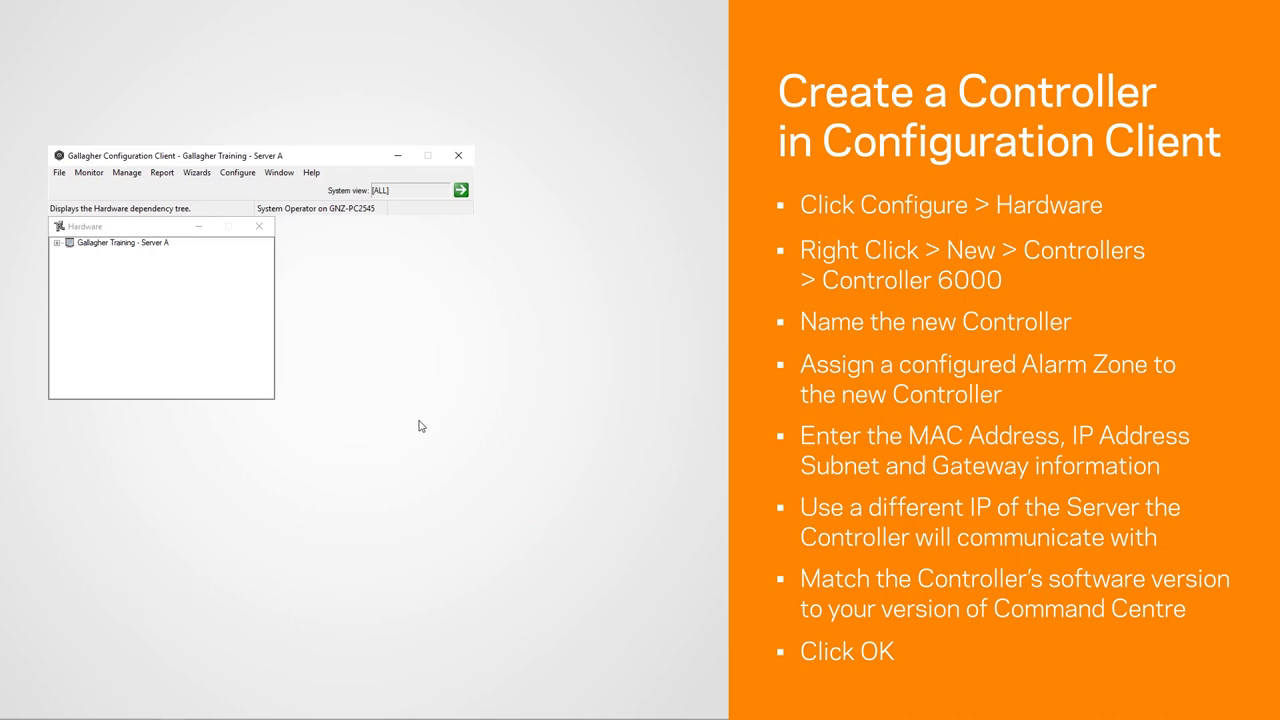